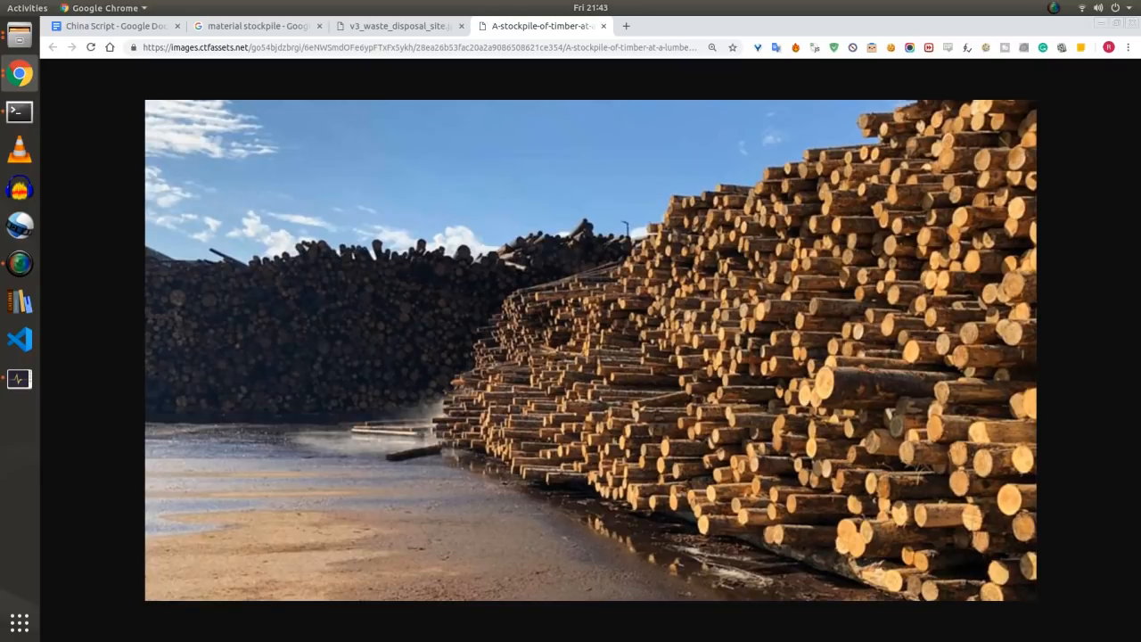
Step: Switch to the hqdefault.jpg tab showing the leader's portrait before the Chinese flag
{"action": "left_click", "coordinate": [396, 25]}
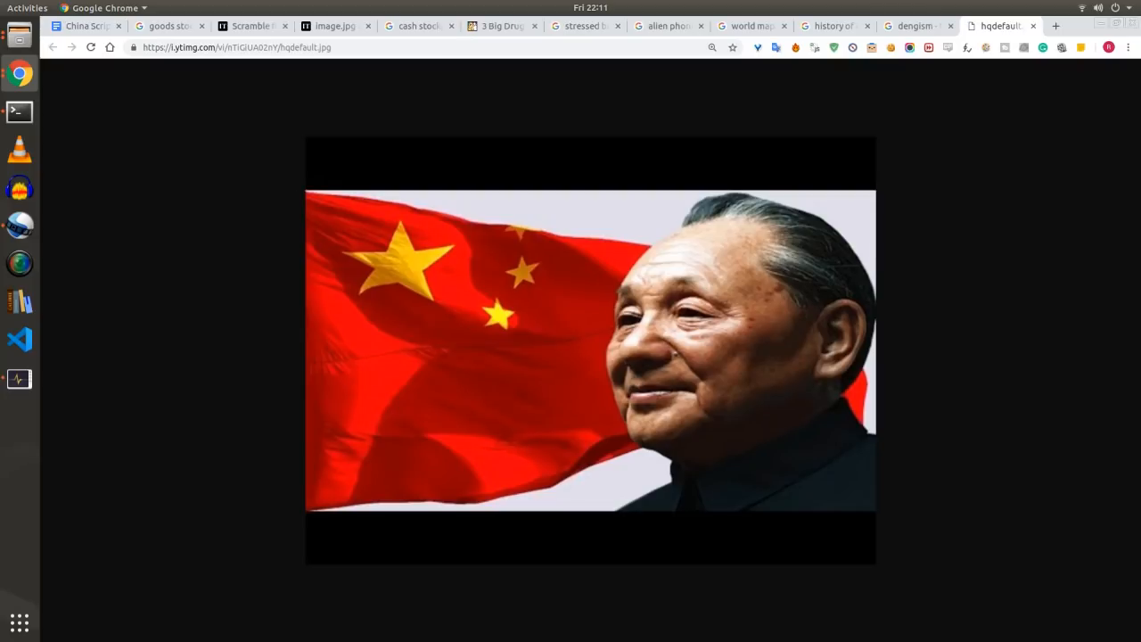
Step: Minimise Chrome to reveal the desktop wallpaper with the red-circled computer image
{"action": "left_click", "coordinate": [1055, 26]}
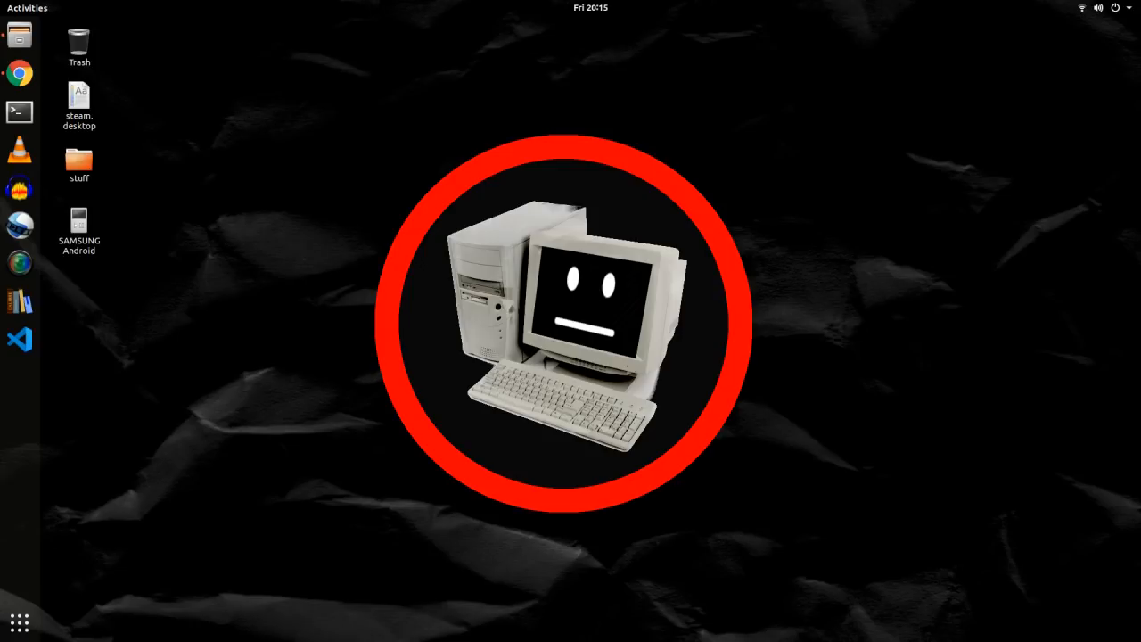
Step: Reopen Chrome, go to the Chuang site's Journal section and reach the issue 2 page
{"action": "left_click", "coordinate": [20, 73]}
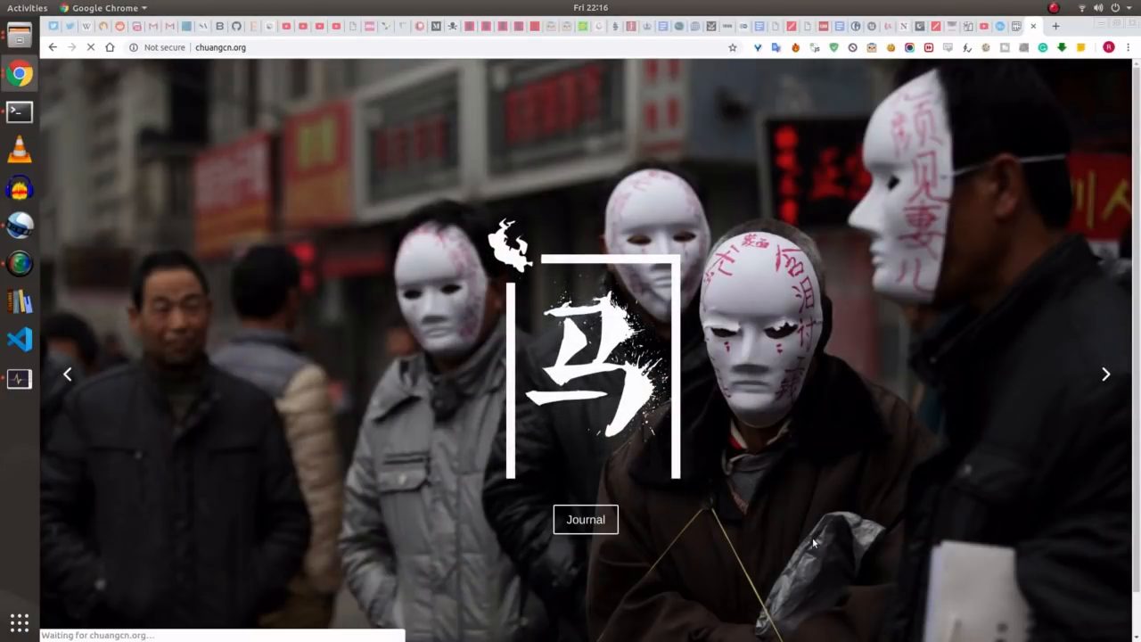
{"action": "left_click", "coordinate": [585, 519]}
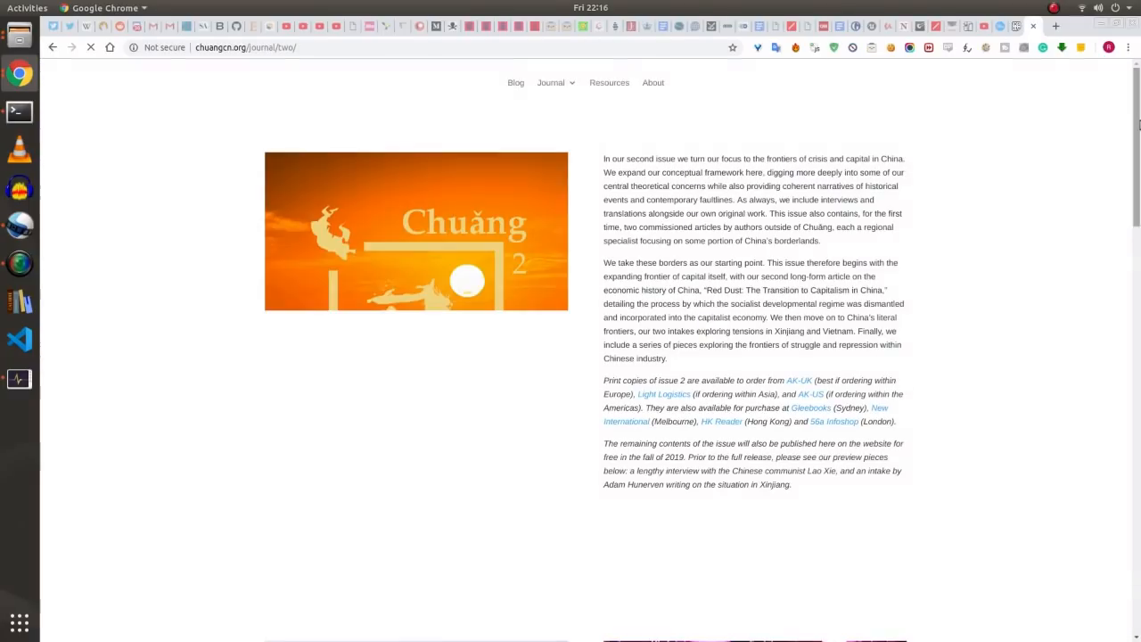
{"action": "scroll", "scroll_direction": "down", "scroll_amount": 3}
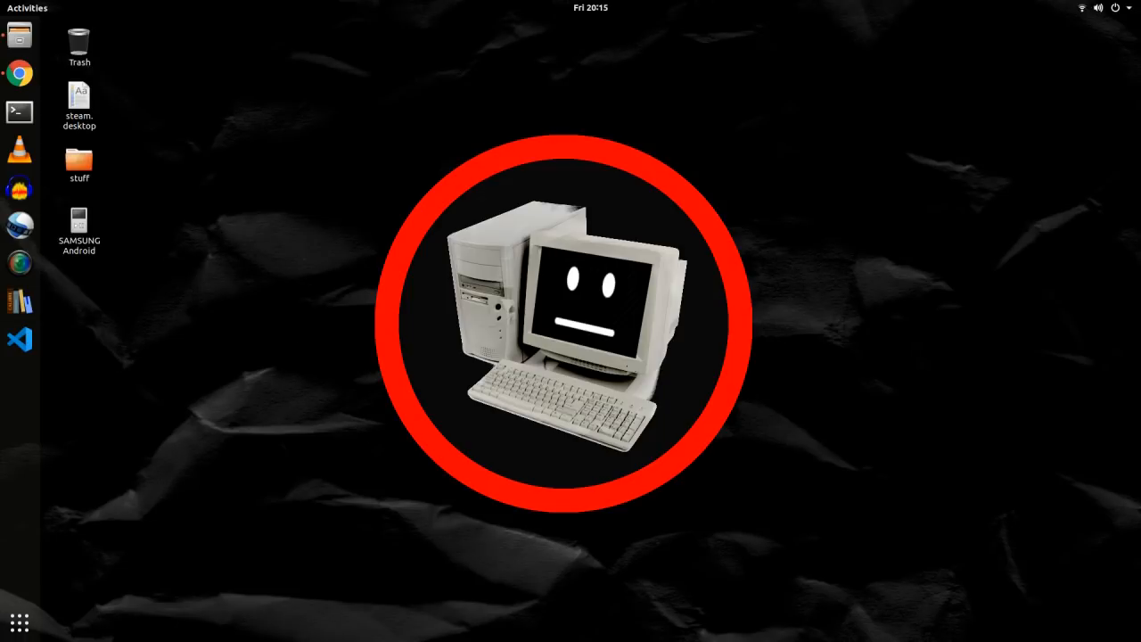
Step: Switch to Sketchpad and pick the Pen tool to start the three-room floor plan
{"action": "left_click", "coordinate": [20, 74]}
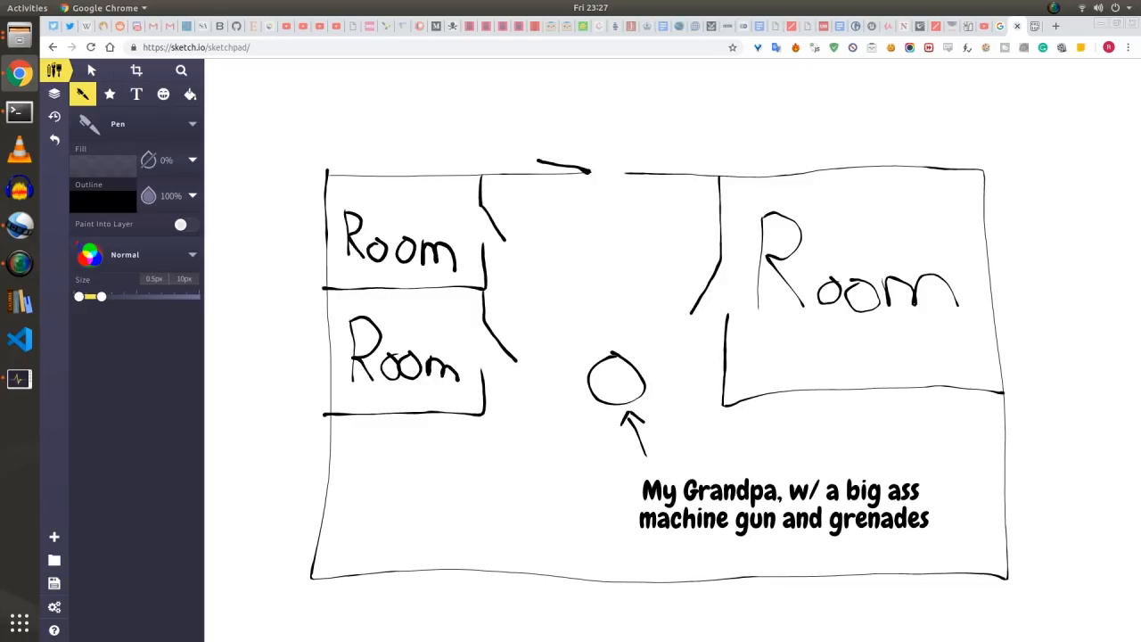
{"action": "left_click", "coordinate": [89, 71]}
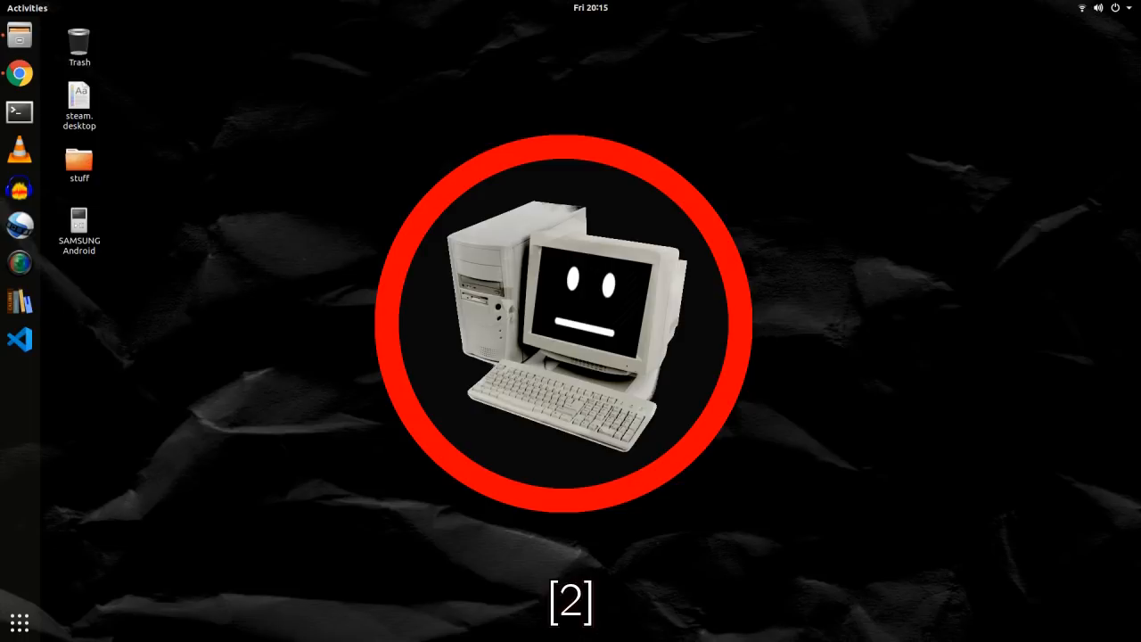
{"action": "left_click", "coordinate": [20, 73]}
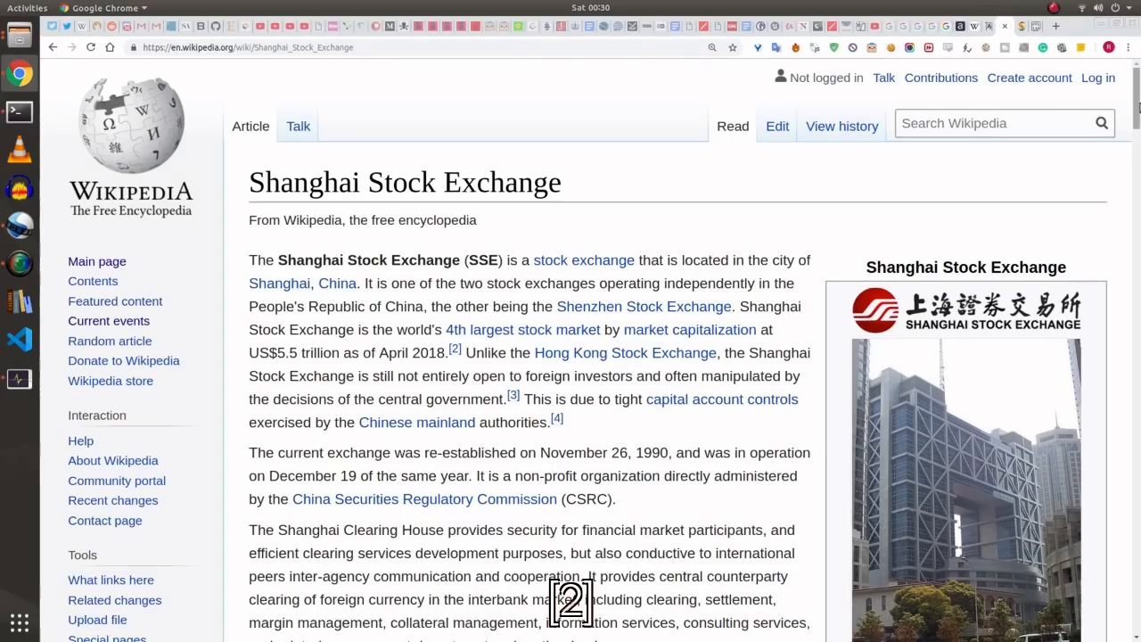
Step: Scroll through the Shanghai Stock Exchange Wikipedia article
{"action": "scroll", "scroll_direction": "down", "scroll_amount": 3}
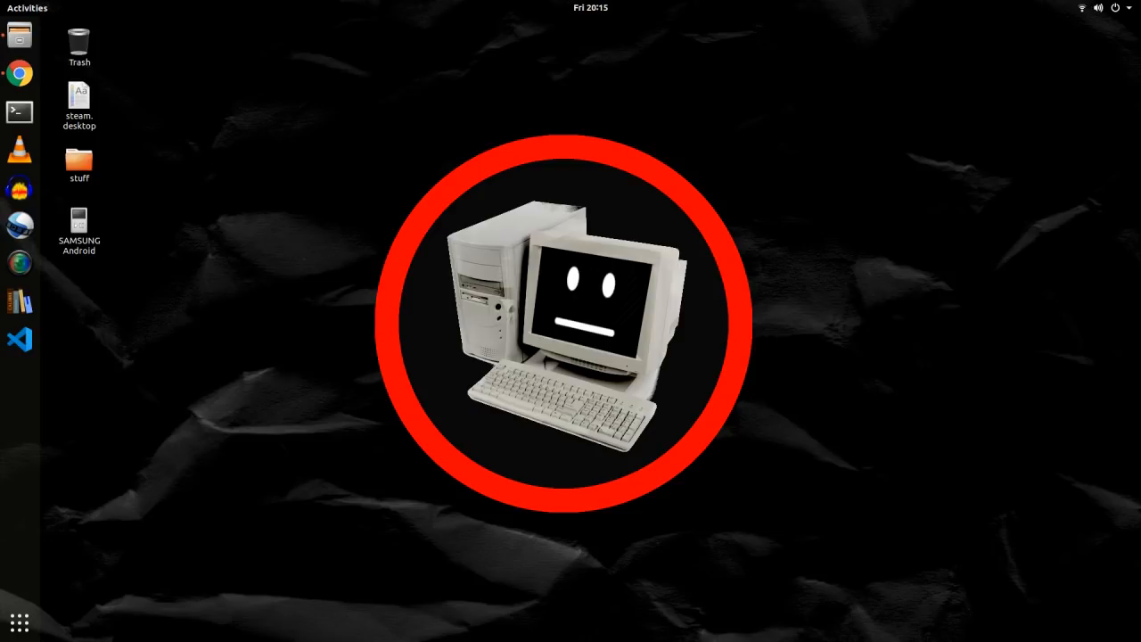
{"action": "left_click", "coordinate": [20, 73]}
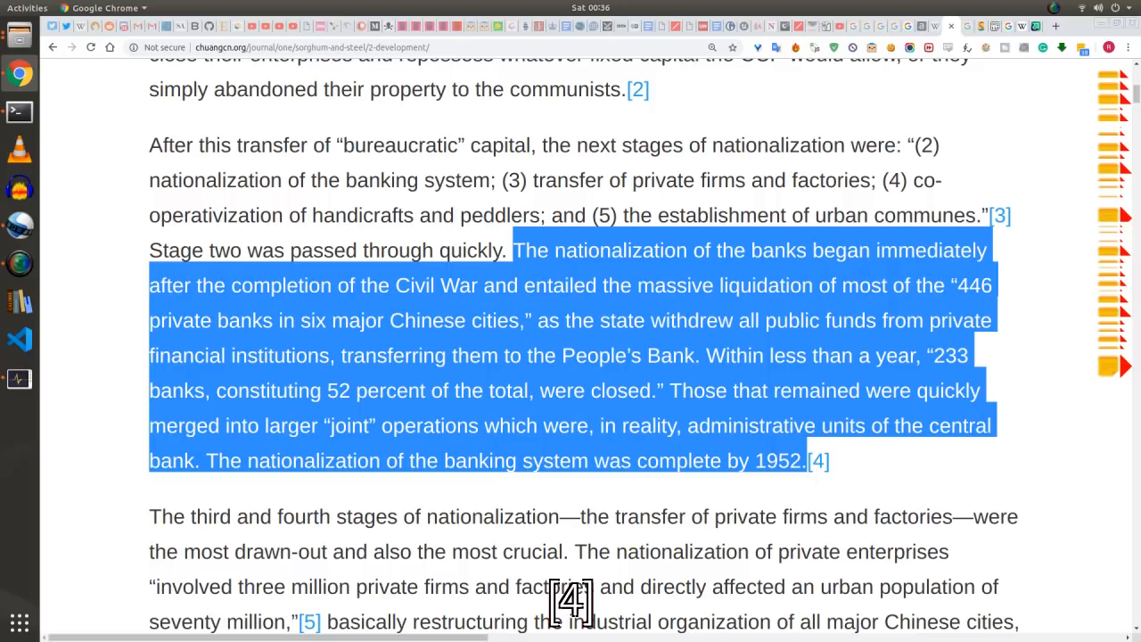
Step: Scroll down to the passage on joint state-private enterprises and fixed-rate reimbursement
{"action": "scroll", "scroll_direction": "down", "scroll_amount": 3}
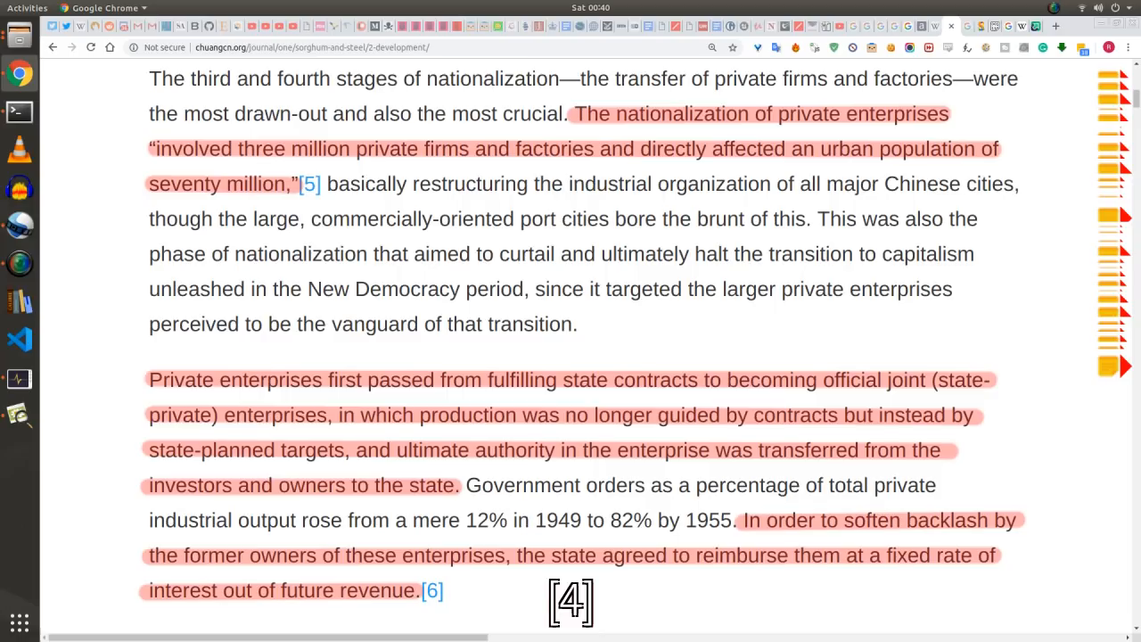
Step: Scroll to 'The First Strike Wave' heading and its account of the 1957 port-city unrest
{"action": "scroll", "scroll_direction": "down", "scroll_amount": 3}
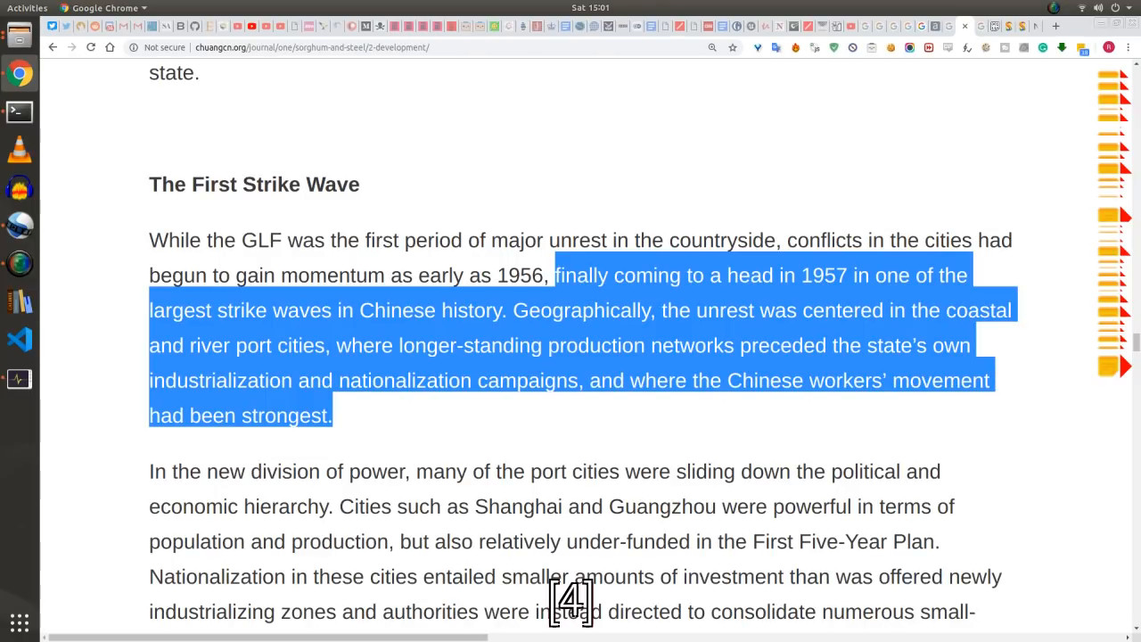
Step: Scroll to the passage on workers losing benefits under joint ownership
{"action": "scroll", "scroll_direction": "down", "scroll_amount": 3}
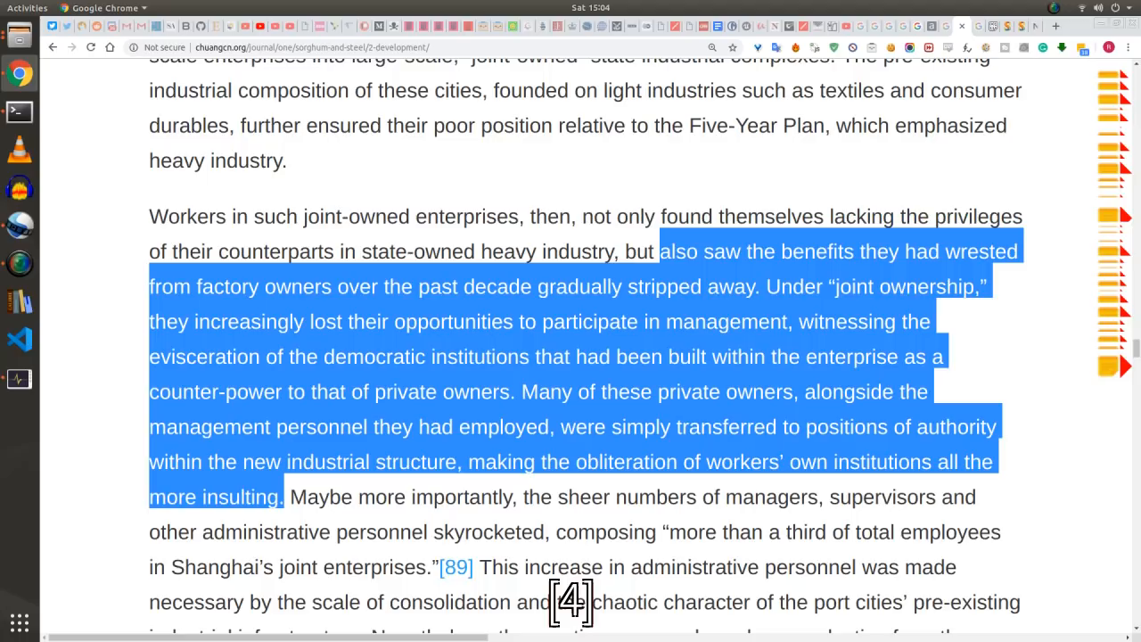
{"action": "scroll", "scroll_direction": "down", "scroll_amount": 3}
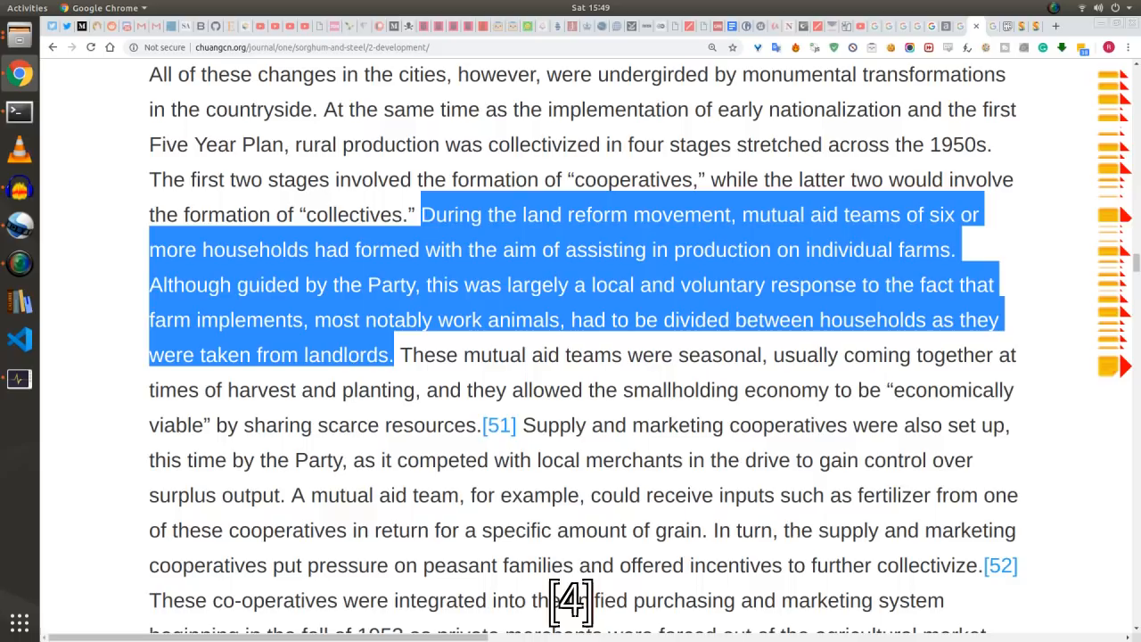
{"action": "scroll", "scroll_direction": "down", "scroll_amount": 3}
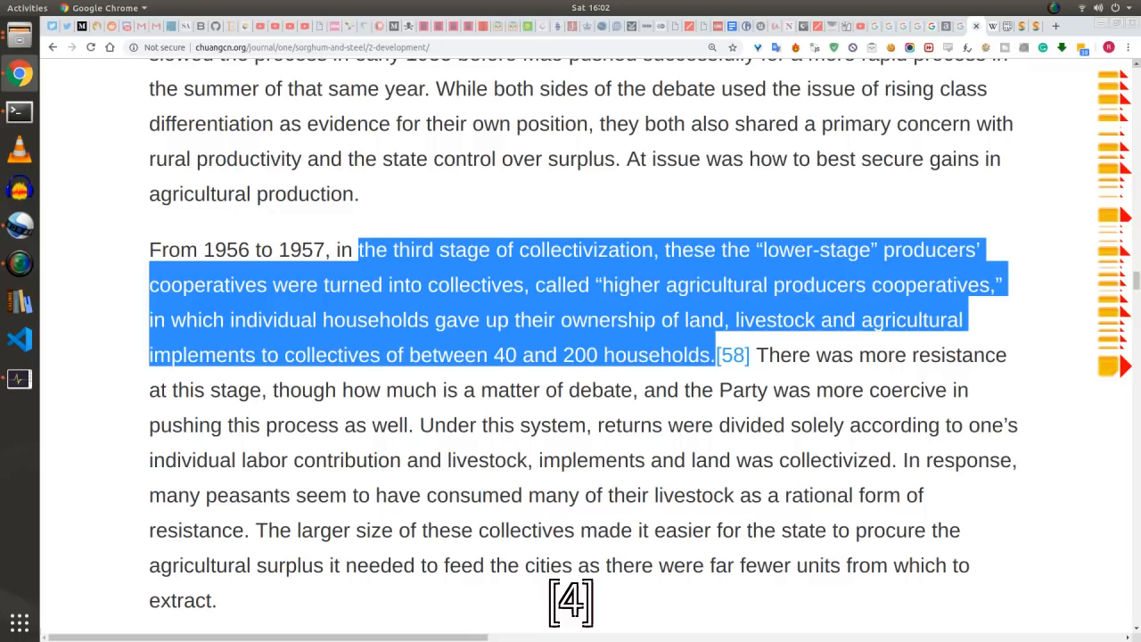
{"action": "scroll", "scroll_direction": "down", "scroll_amount": 3}
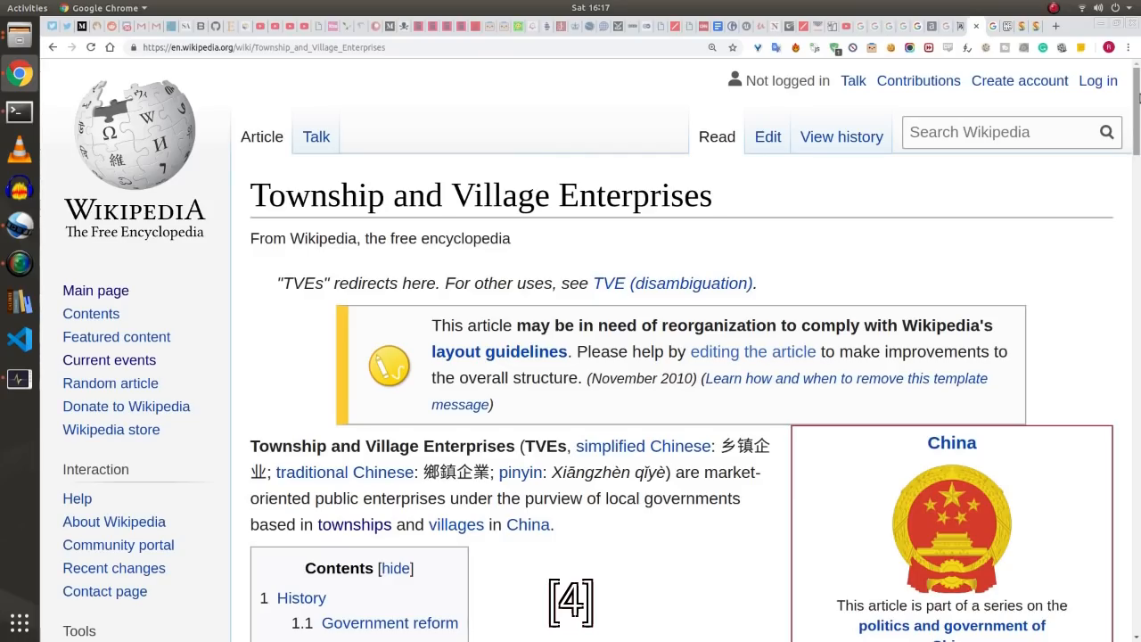
{"action": "scroll", "scroll_direction": "down", "scroll_amount": 3}
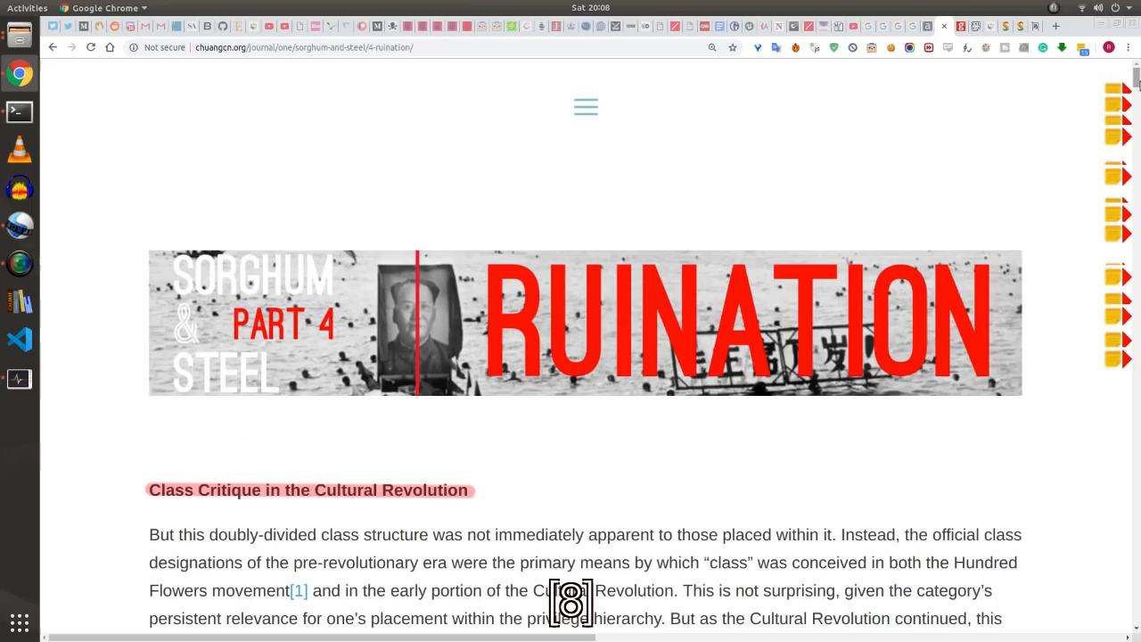
Step: Scroll the Sorghum and Steel Part 4 article down to the Shanghai temporary workers passage
{"action": "scroll", "scroll_direction": "down", "scroll_amount": 3}
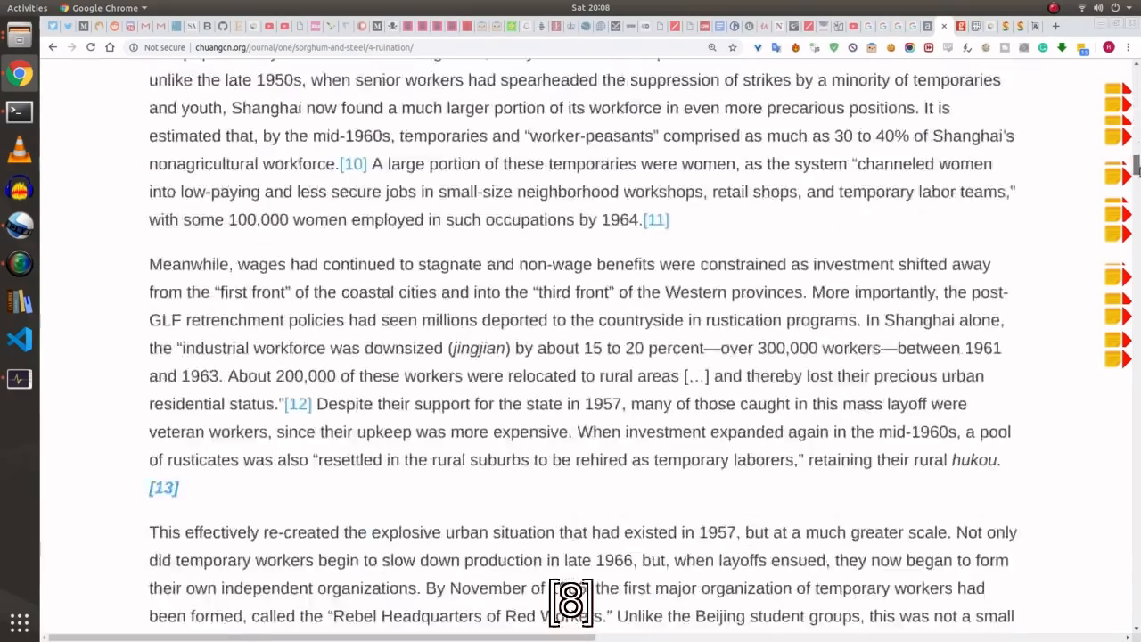
{"action": "scroll", "scroll_direction": "down", "scroll_amount": 3}
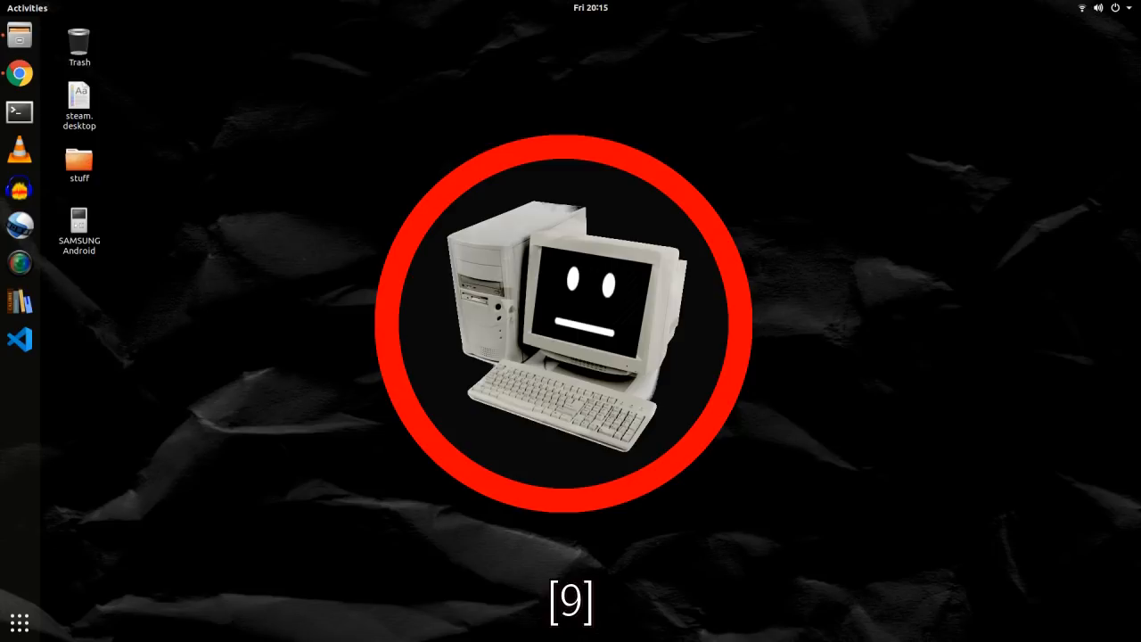
{"action": "left_click", "coordinate": [20, 73]}
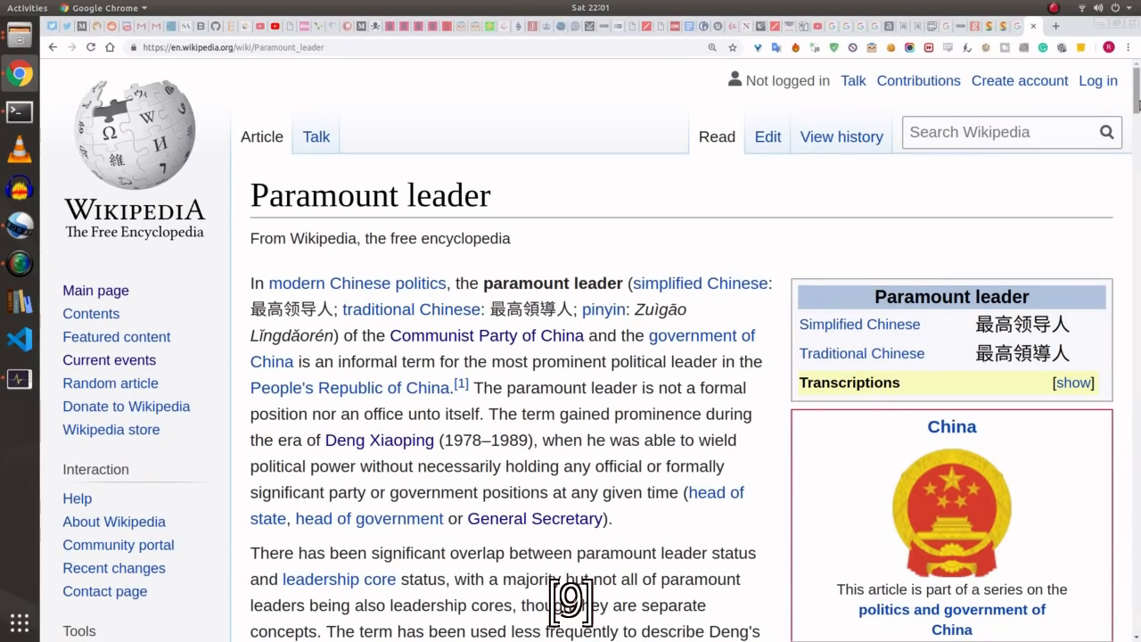
Step: Scroll the Paramount leader article down to the leaders table showing Hua Guofeng
{"action": "scroll", "scroll_direction": "down", "scroll_amount": 3}
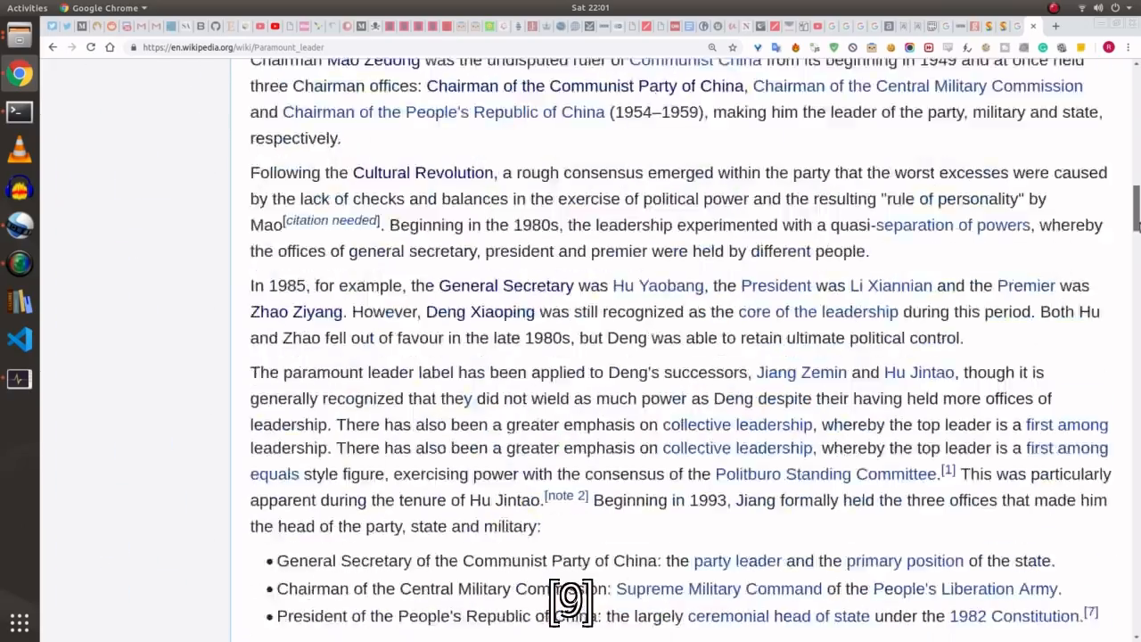
{"action": "scroll", "scroll_direction": "down", "scroll_amount": 3}
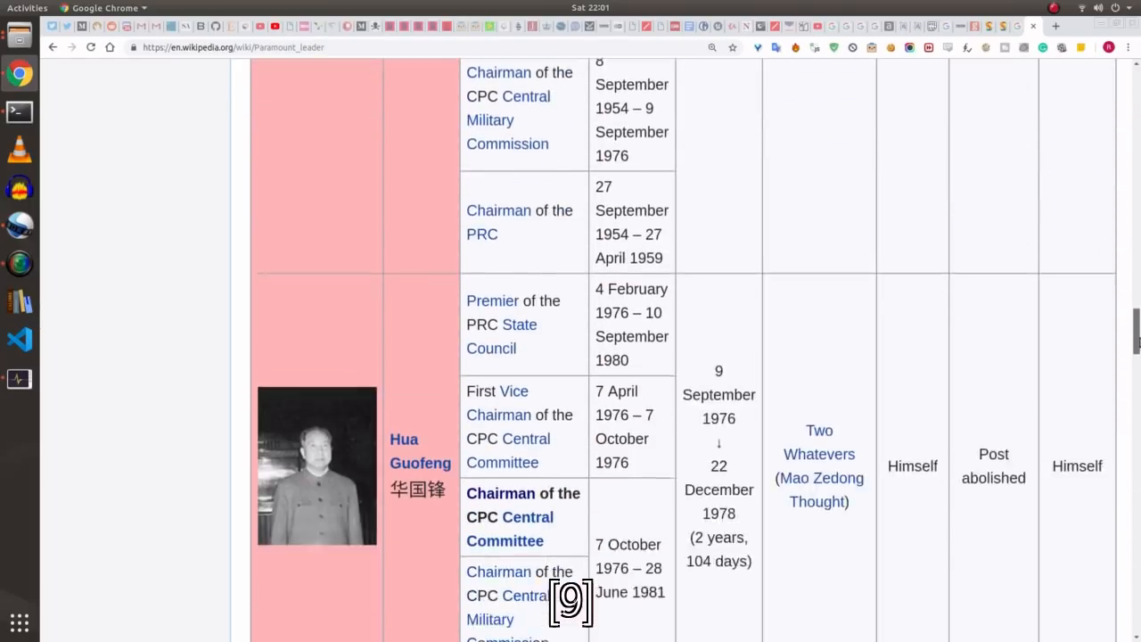
{"action": "scroll", "scroll_direction": "down", "scroll_amount": 3}
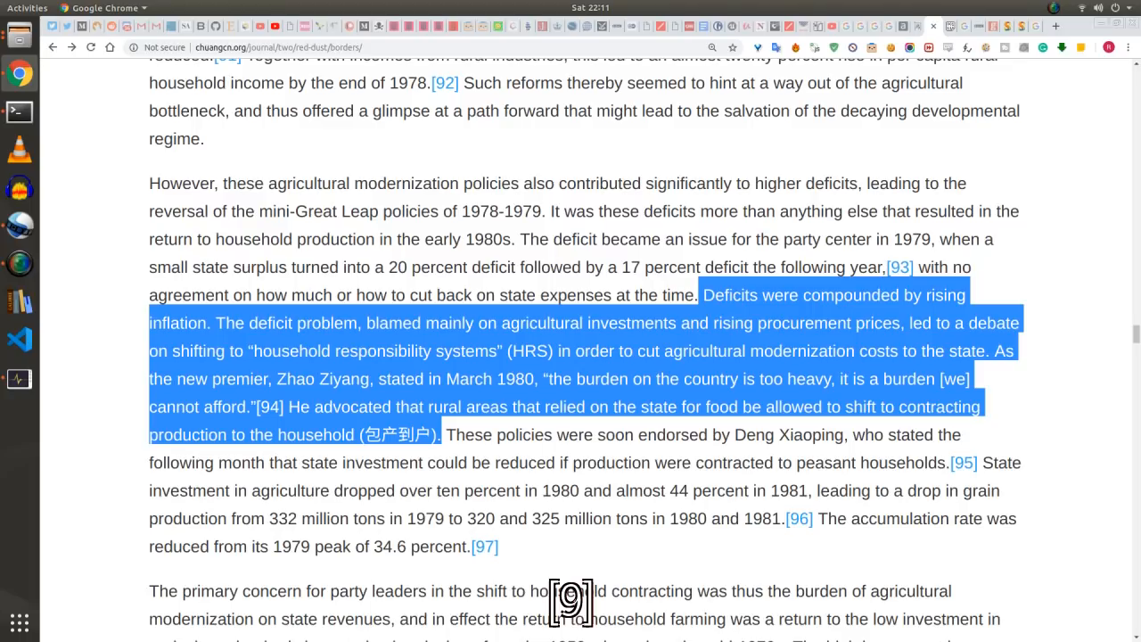
Step: Scroll the chuangcn.org article down to the dabaogan household-contracting passage
{"action": "scroll", "scroll_direction": "down", "scroll_amount": 3}
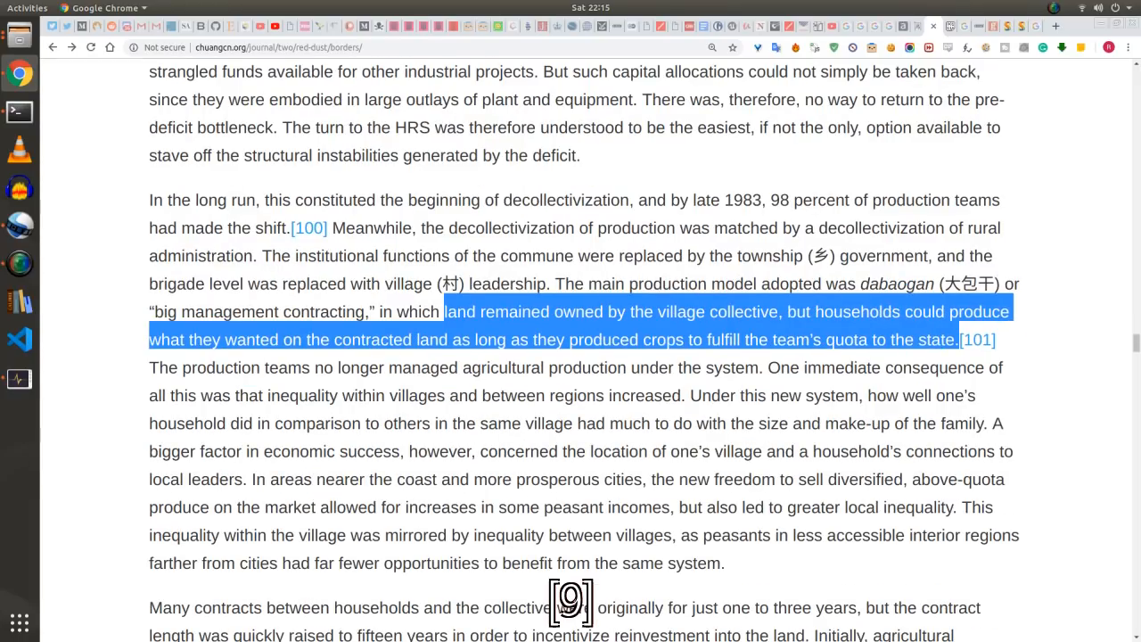